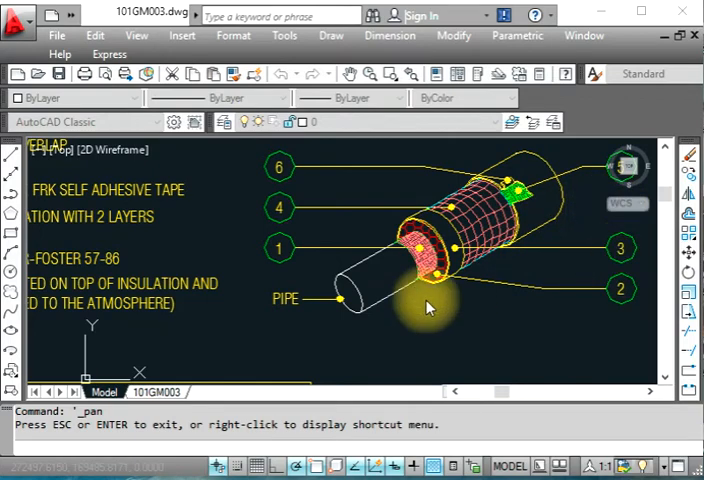
mouse_move(392, 204)
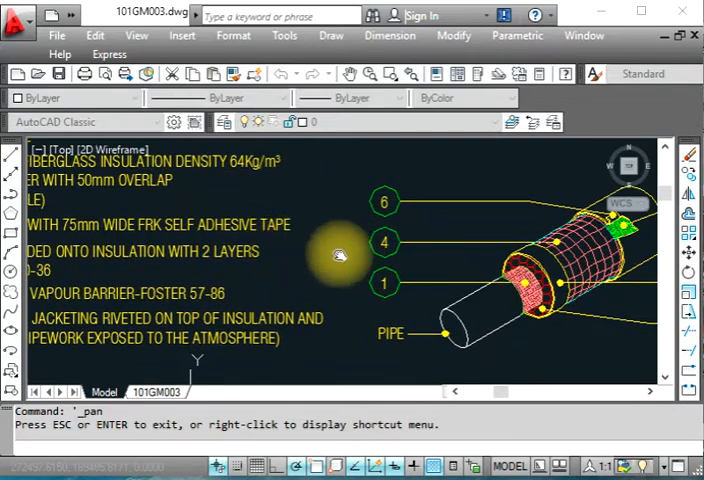
- Pan left until the six-item insulation and jacketing notes list is fully legible
drag(340, 256, 380, 296)
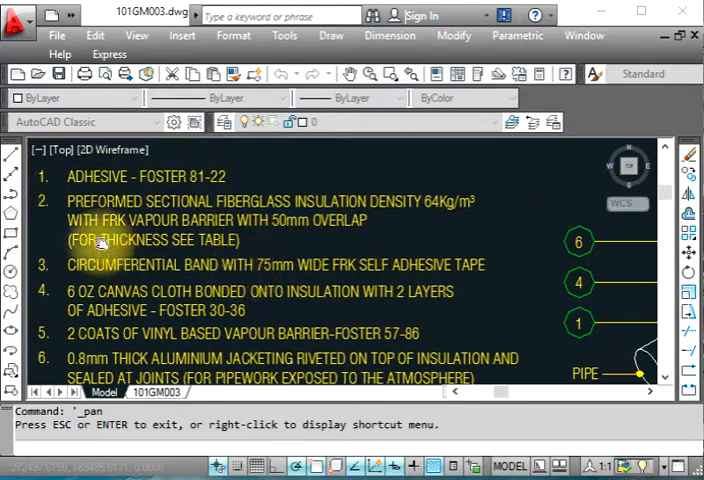
mouse_move(270, 224)
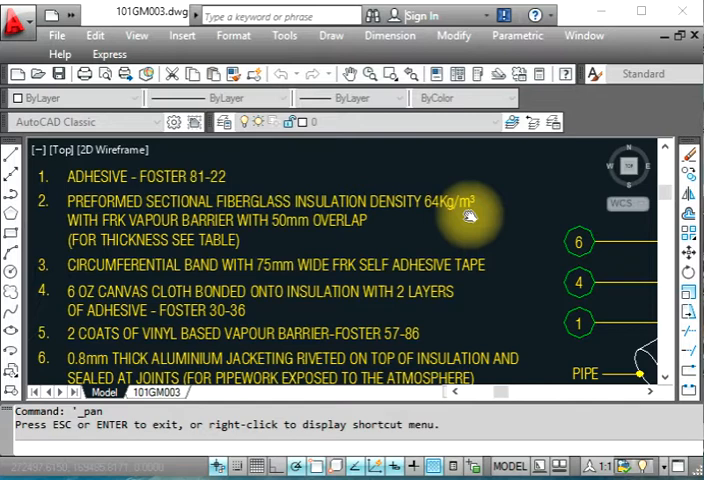
mouse_move(108, 240)
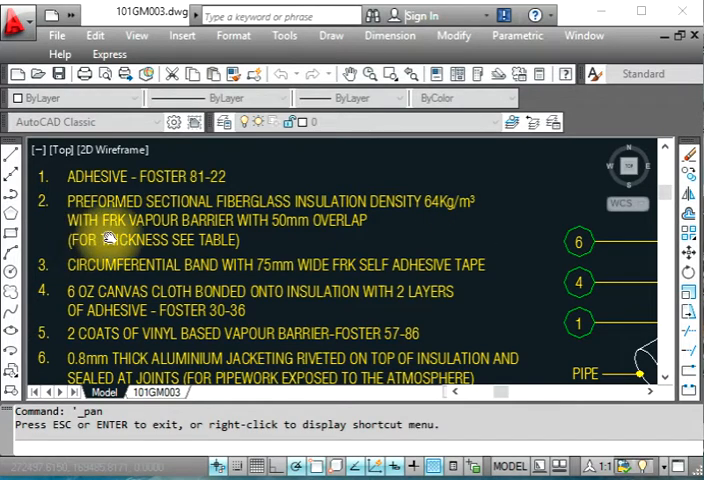
mouse_move(280, 236)
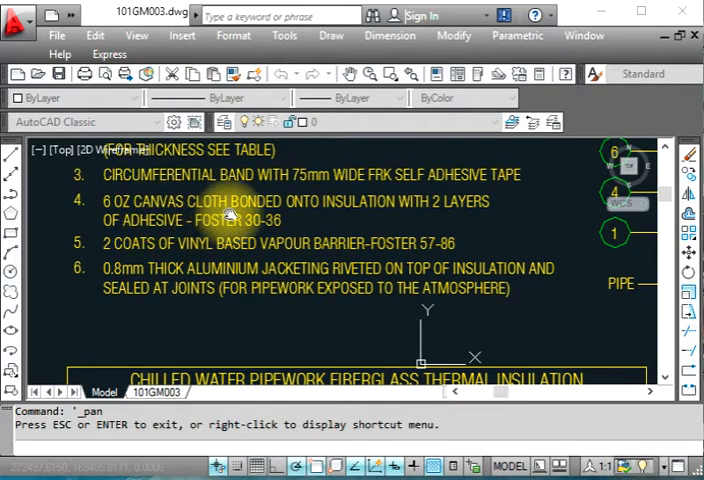
mouse_move(478, 208)
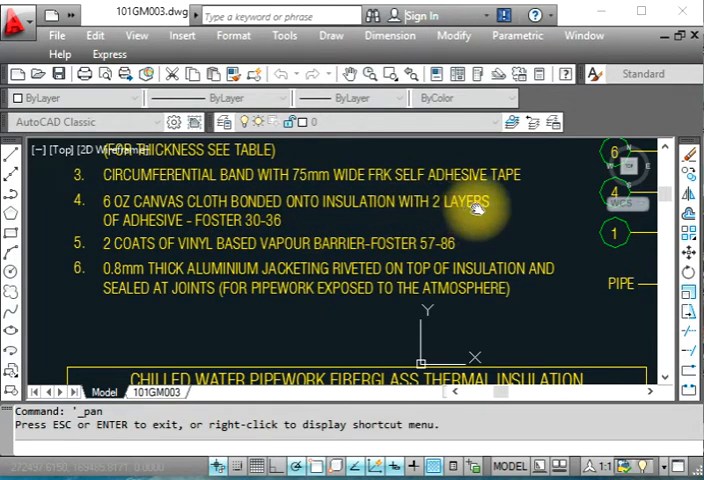
mouse_move(270, 244)
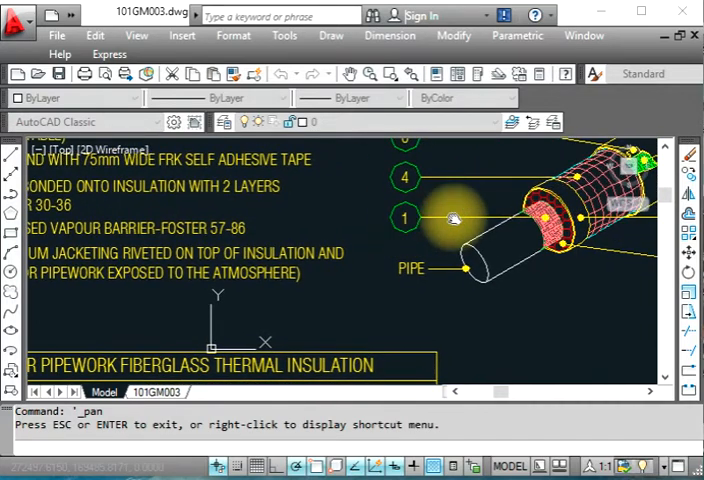
mouse_move(632, 308)
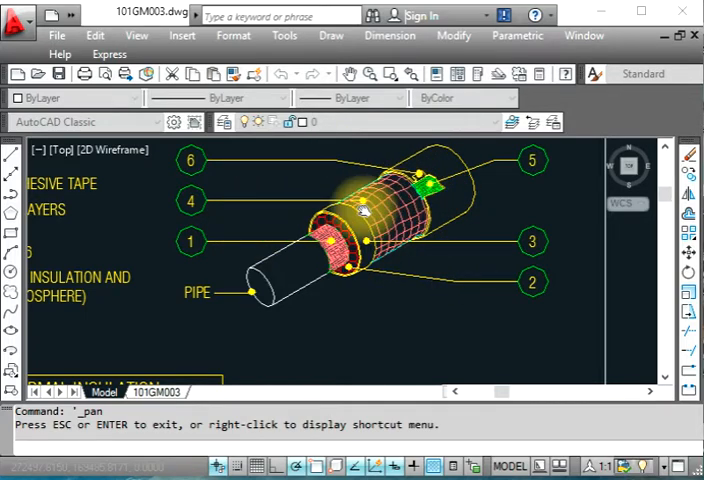
- Pan the view down from the pipe diagram toward the insulation thickness table
drag(350, 250, 420, 220)
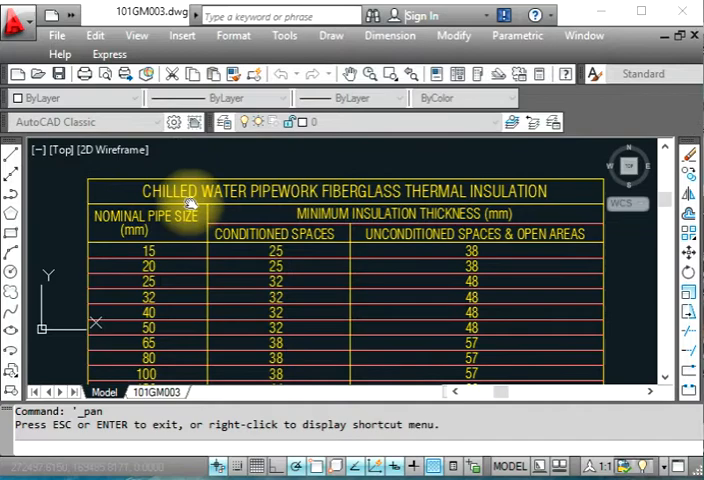
mouse_move(436, 204)
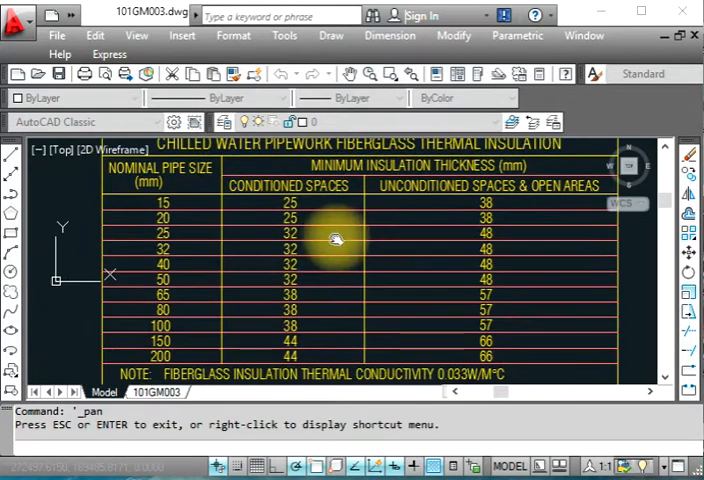
- Pan to show the thickness table's title, header rows and sizes up to 200 mm
drag(336, 240, 136, 204)
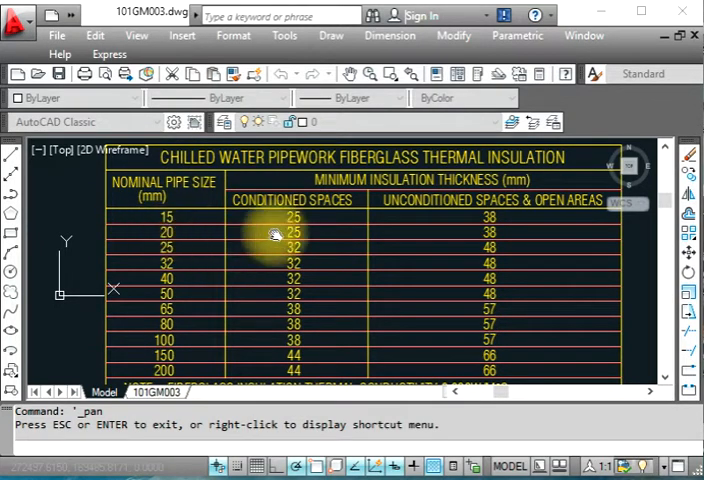
mouse_move(262, 218)
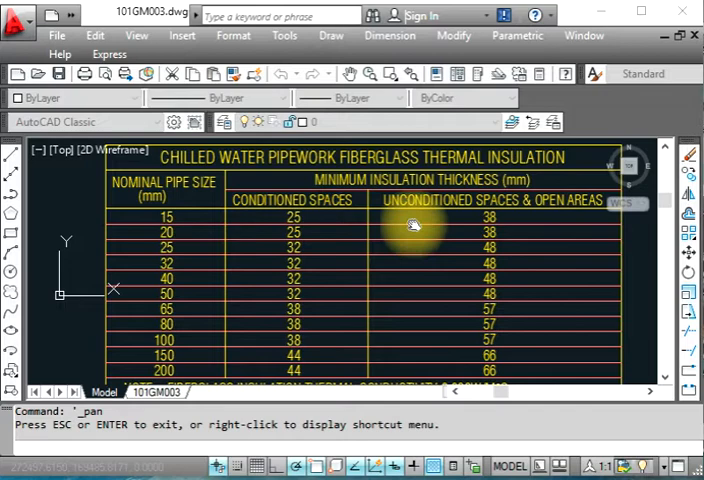
mouse_move(316, 222)
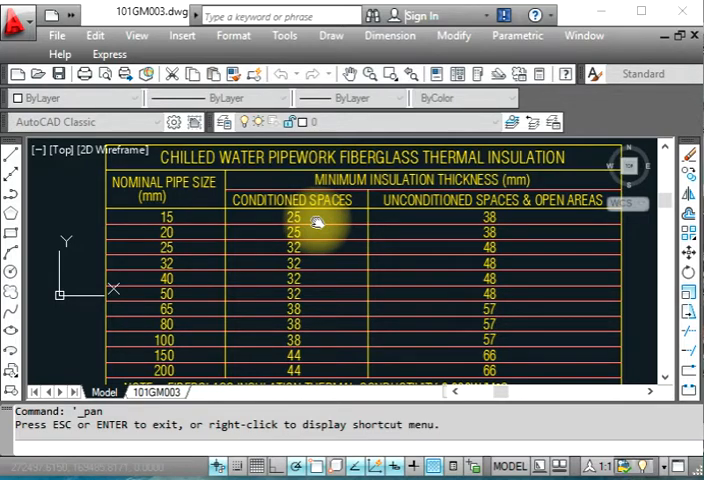
mouse_move(124, 228)
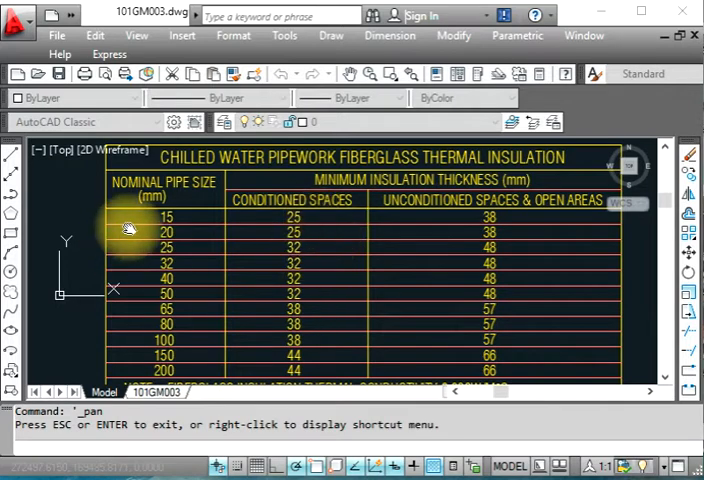
mouse_move(242, 232)
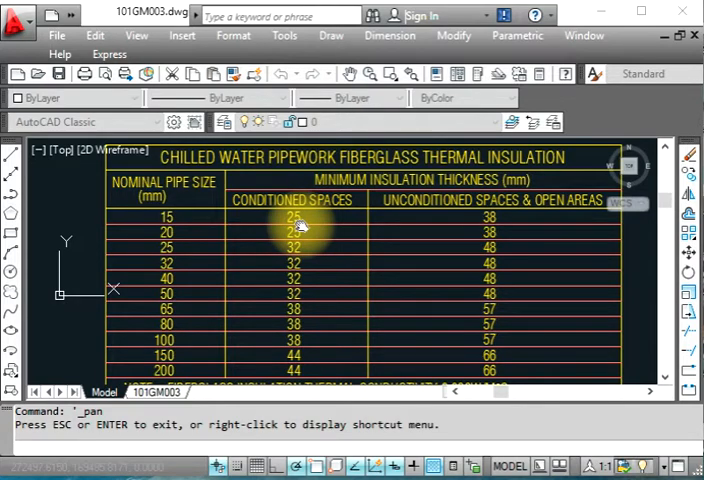
mouse_move(484, 230)
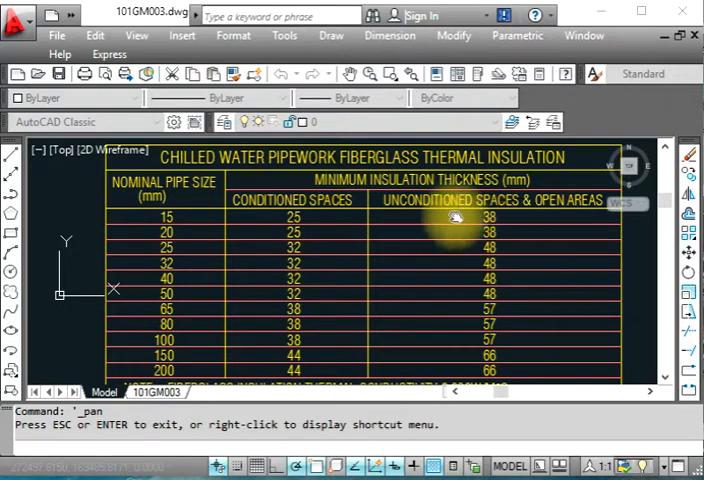
mouse_move(496, 224)
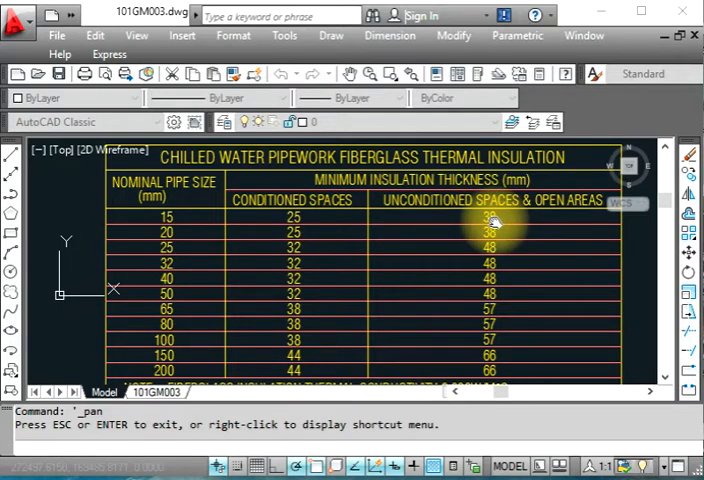
mouse_move(484, 228)
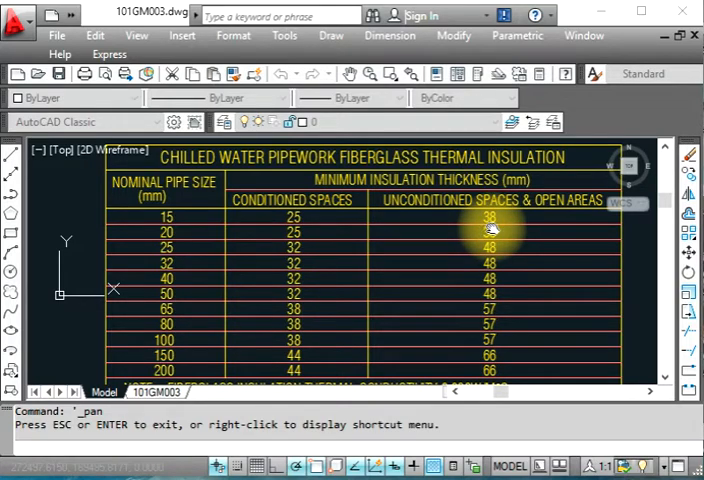
mouse_move(410, 246)
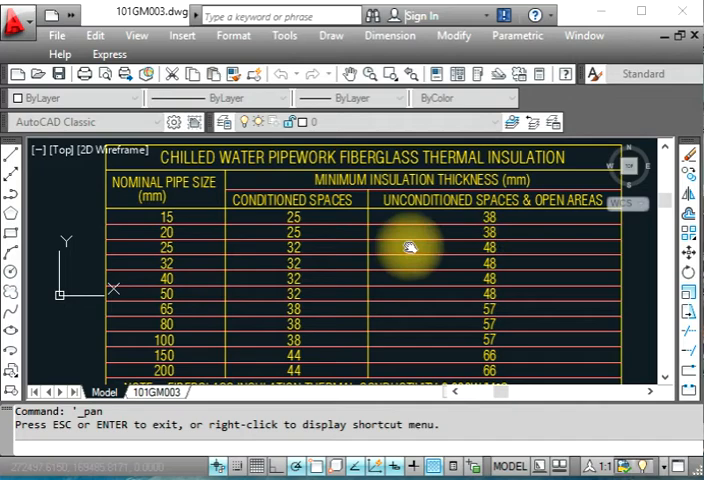
mouse_move(436, 224)
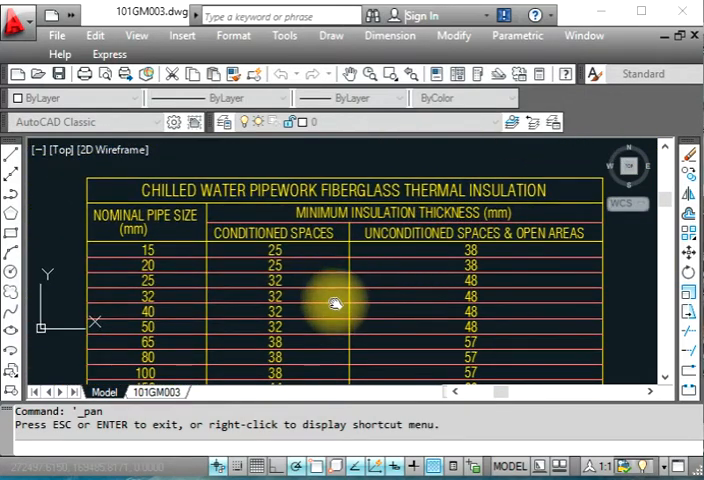
- Pan so the table's full title, both thickness columns and every pipe-size row show together
drag(336, 304, 320, 264)
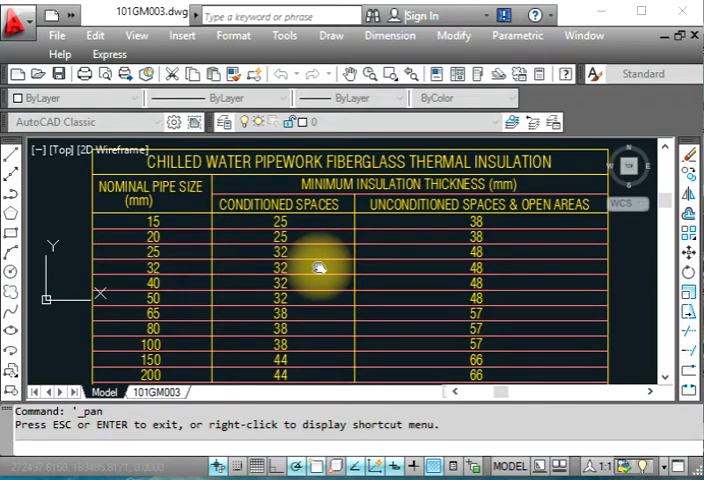
mouse_move(420, 228)
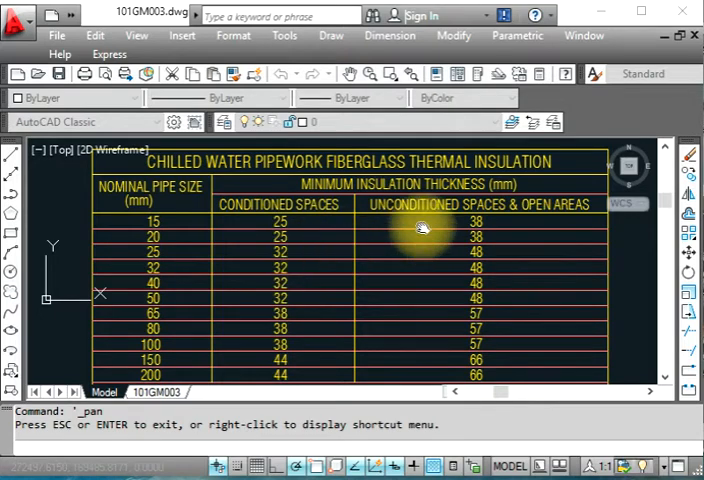
mouse_move(478, 232)
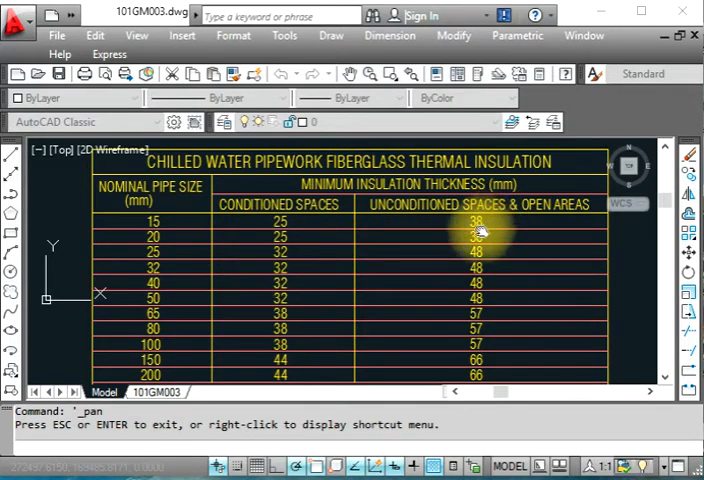
mouse_move(160, 250)
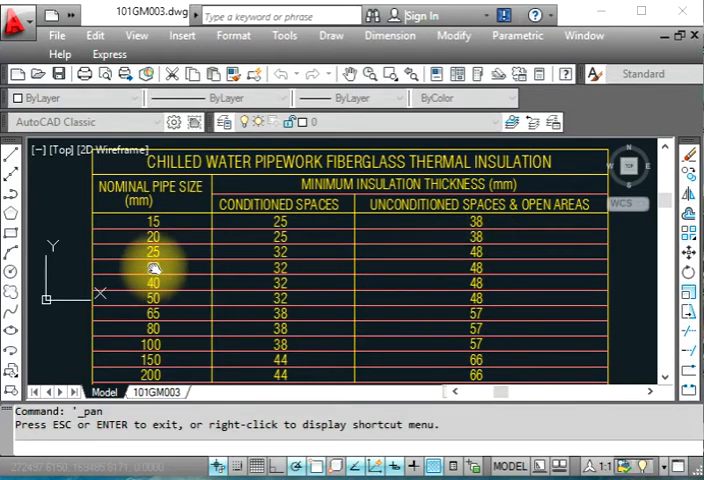
mouse_move(156, 290)
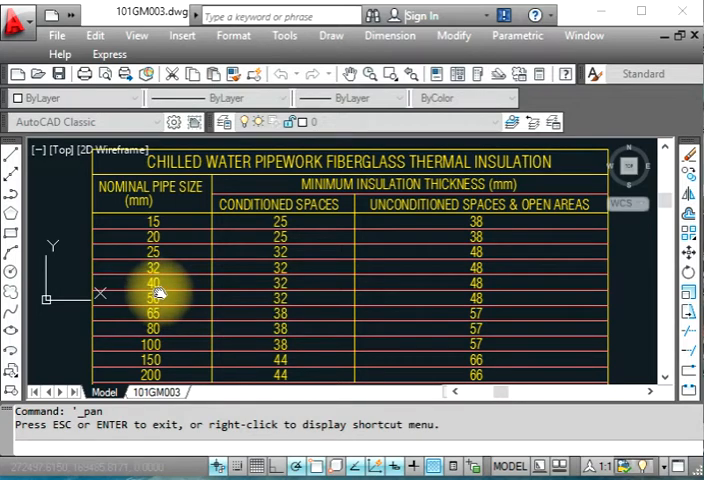
mouse_move(490, 292)
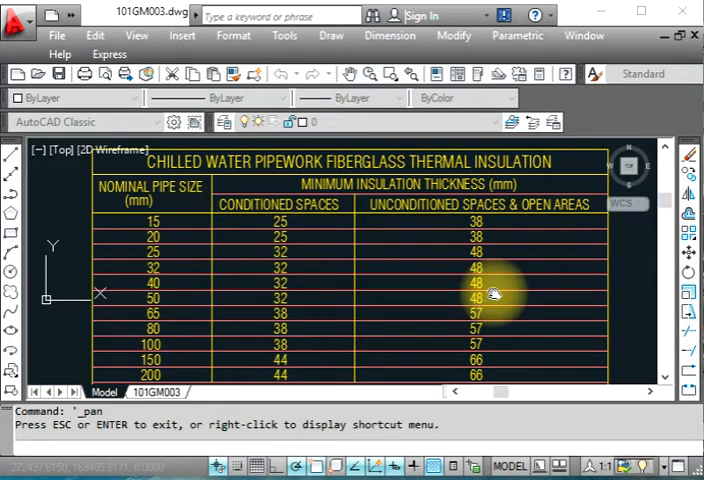
- Pan upward to reveal the 0.033 W/m°K fiberglass conductivity note below the table
drag(490, 296, 156, 324)
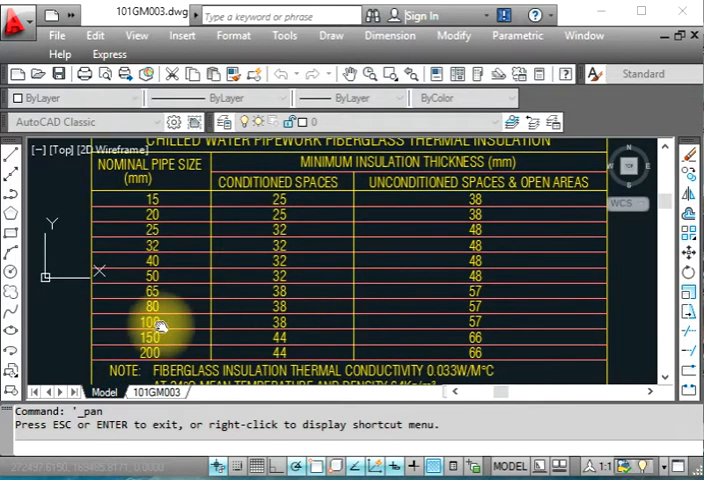
mouse_move(156, 304)
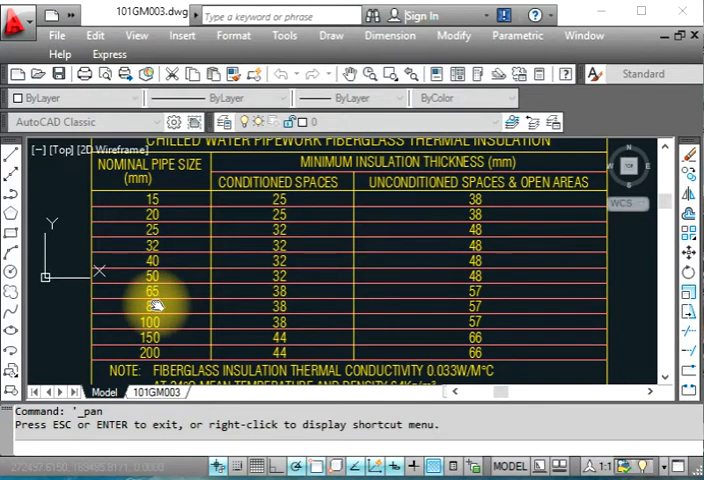
mouse_move(410, 300)
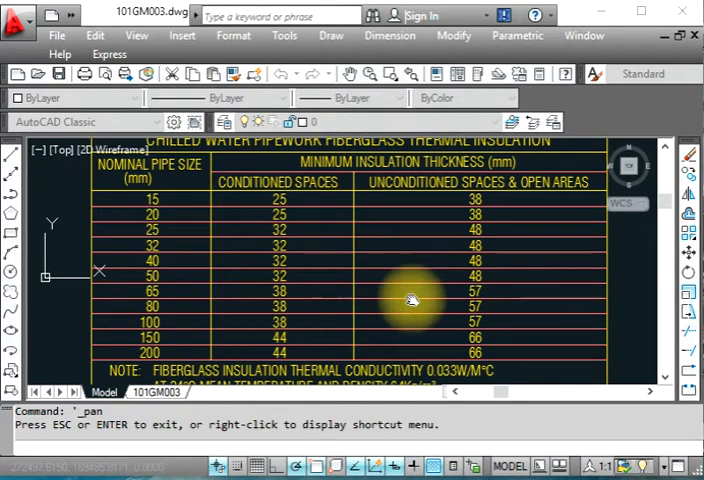
mouse_move(462, 304)
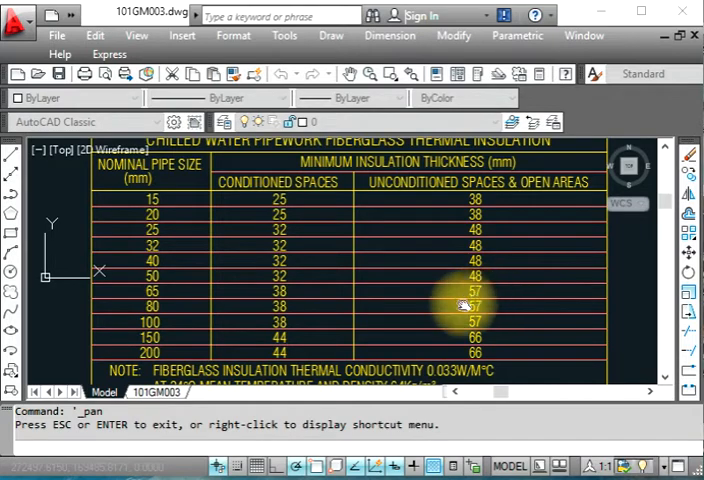
mouse_move(150, 332)
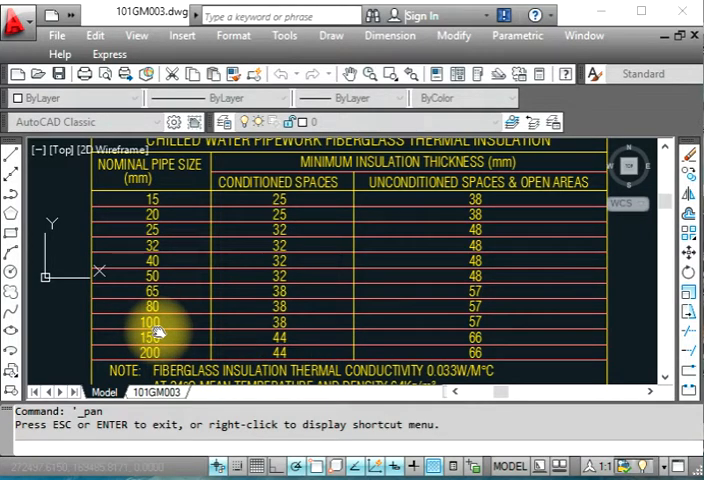
drag(160, 330, 470, 300)
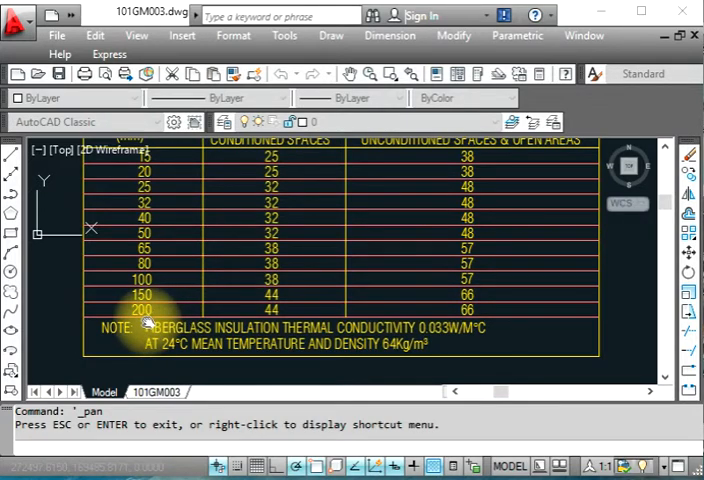
mouse_move(276, 320)
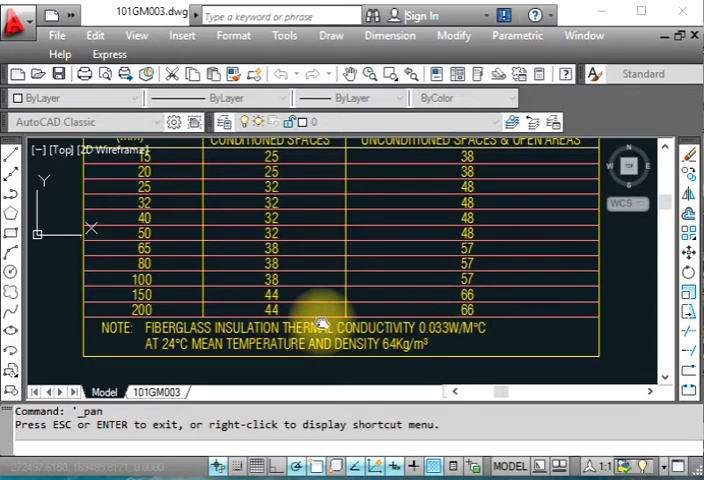
mouse_move(376, 344)
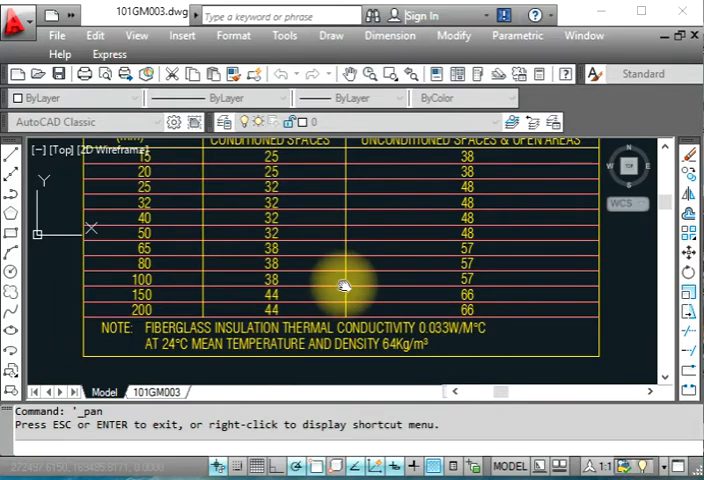
drag(344, 288, 396, 272)
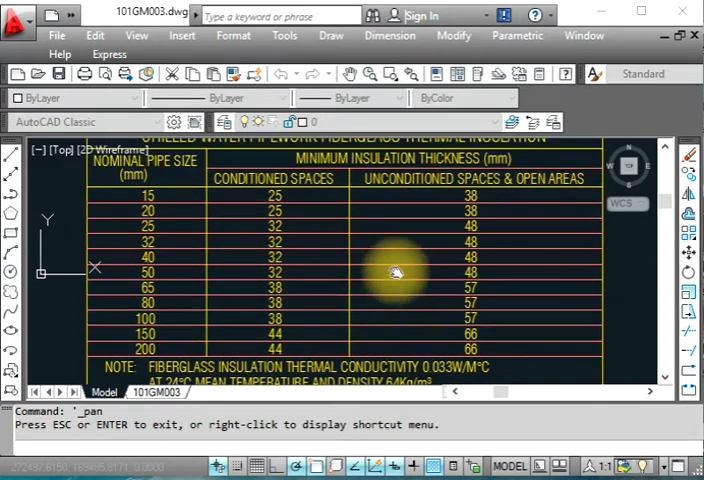